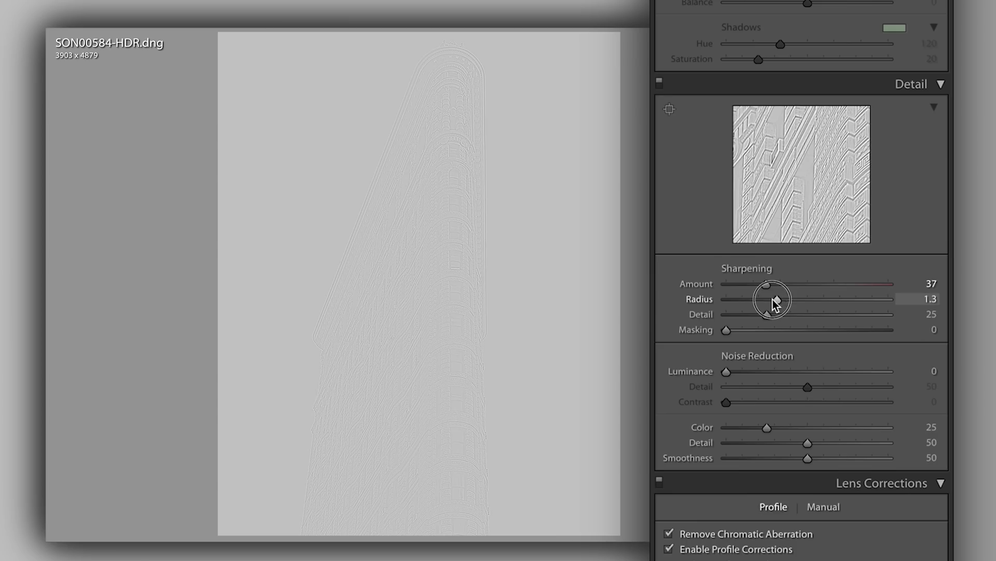
- Compare sharpening radius values up to 3.0 on the edges, then settle at 0.9
left_click_drag(771, 300, 794, 299)
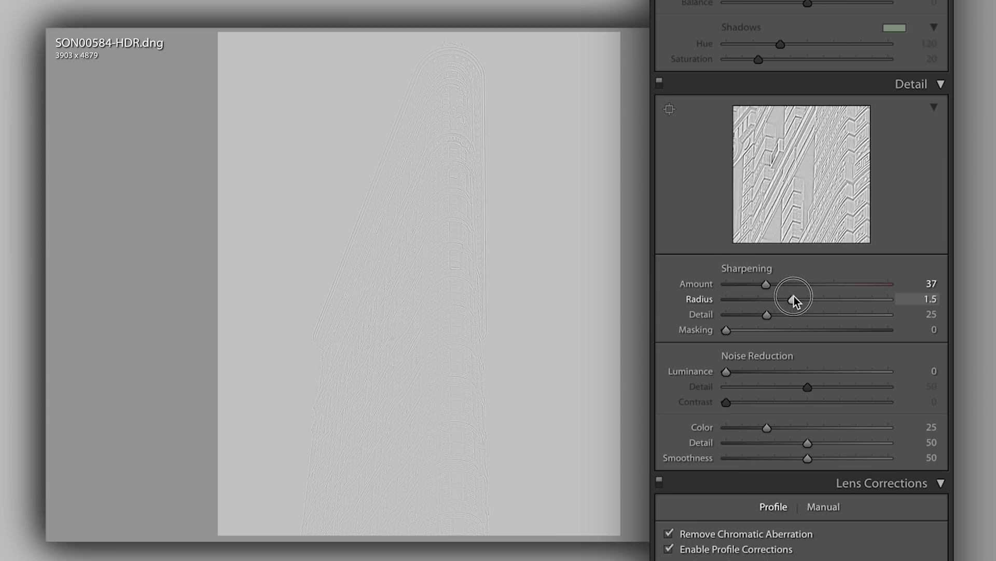
left_click_drag(794, 299, 809, 299)
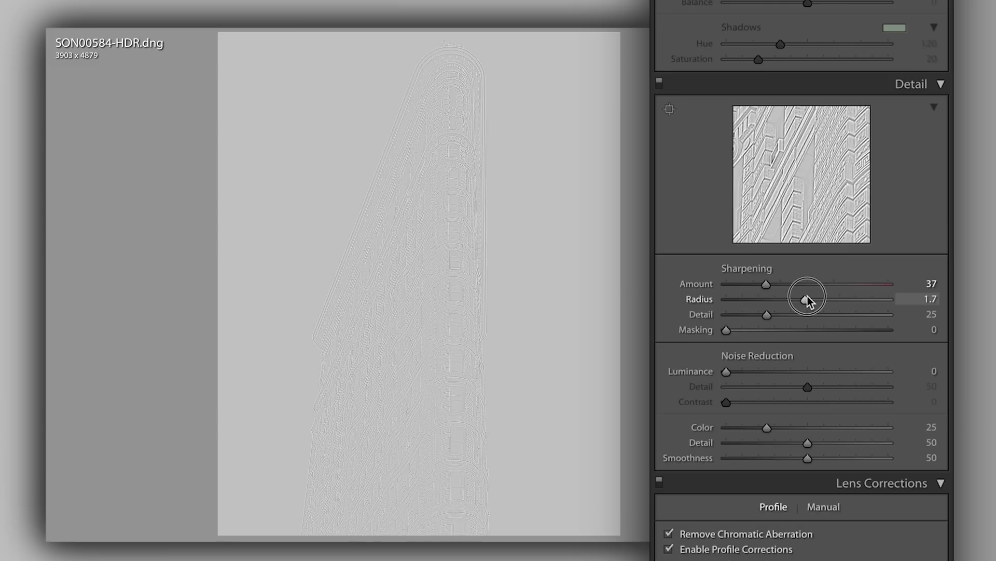
left_click_drag(808, 299, 818, 299)
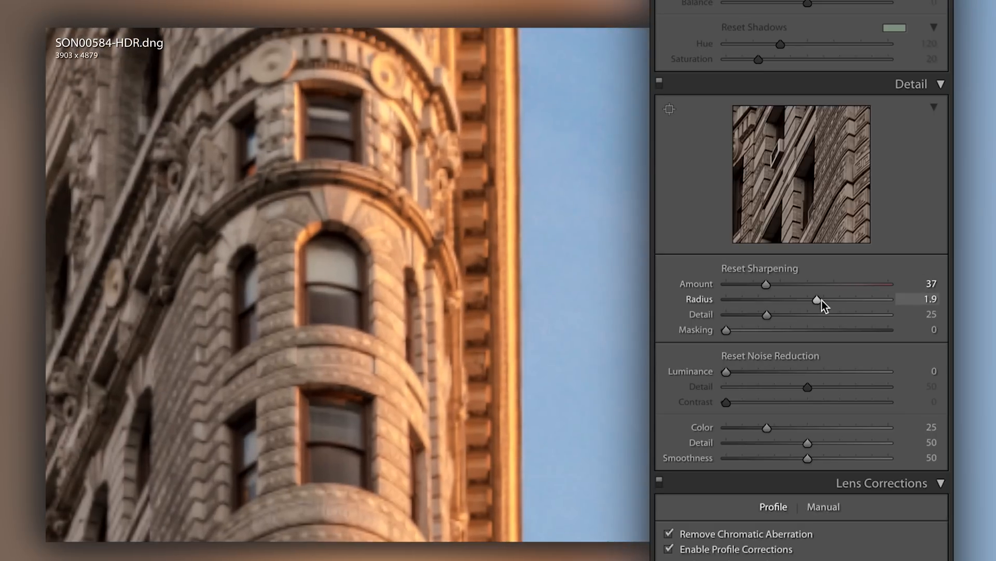
left_click_drag(818, 299, 756, 300)
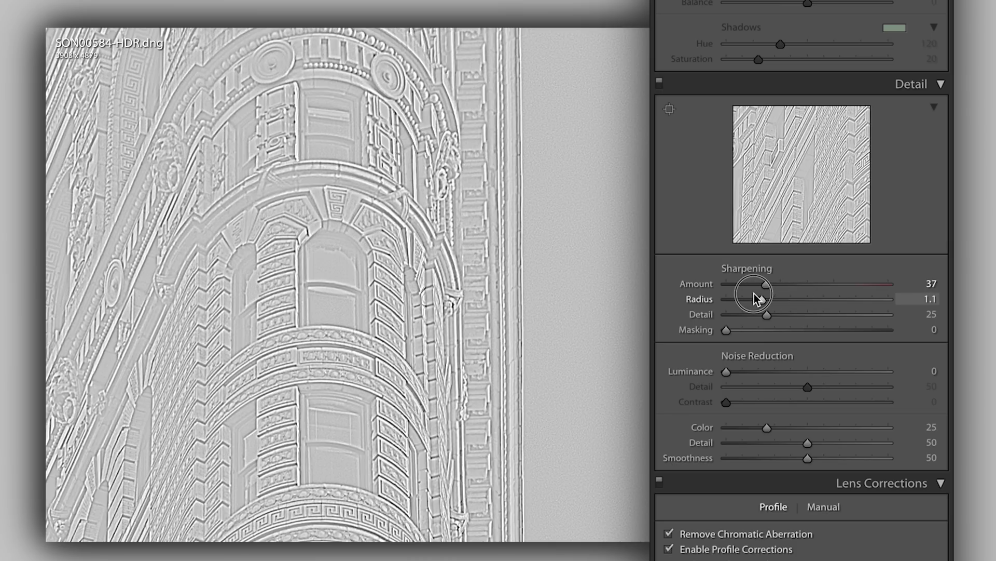
left_click_drag(753, 299, 888, 299)
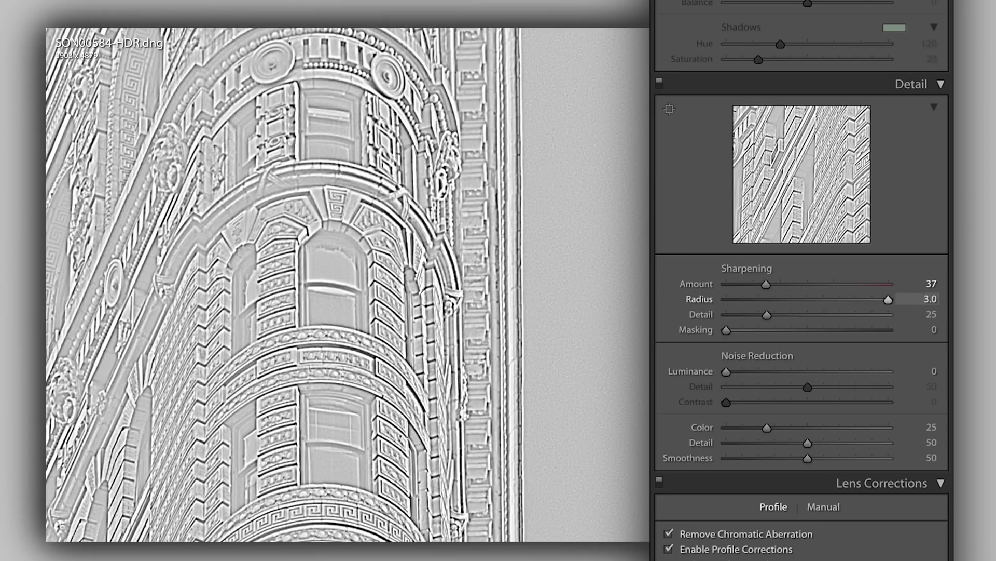
left_click_drag(889, 299, 766, 299)
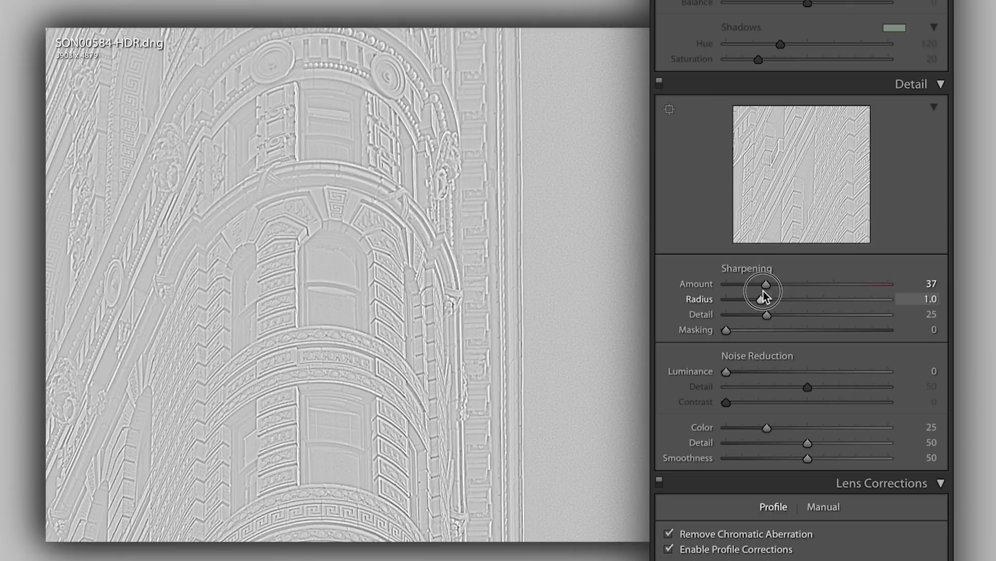
left_click_drag(766, 299, 755, 299)
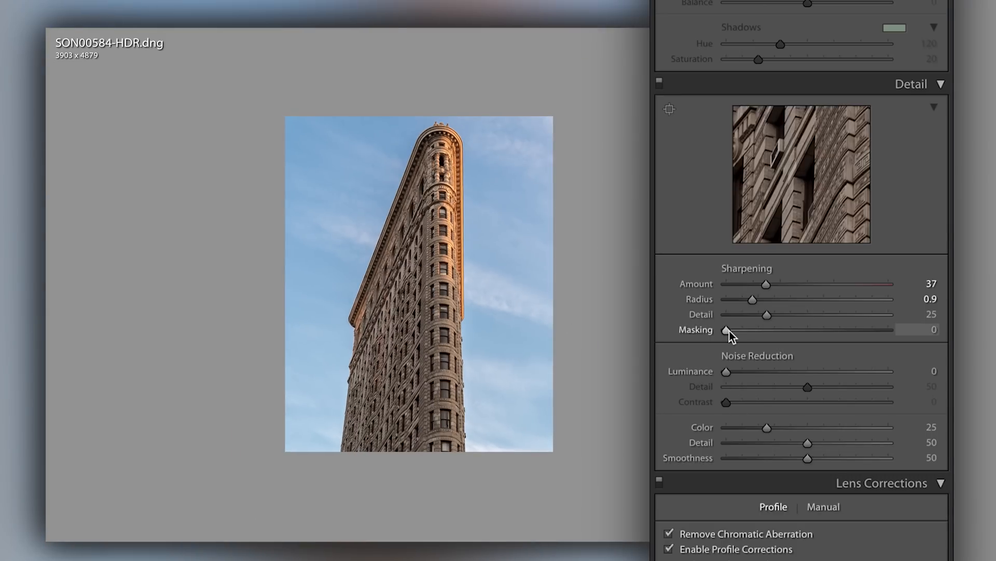
- Raise sharpening masking toward 92 while previewing the mask to exclude the sky
left_click_drag(727, 329, 782, 329)
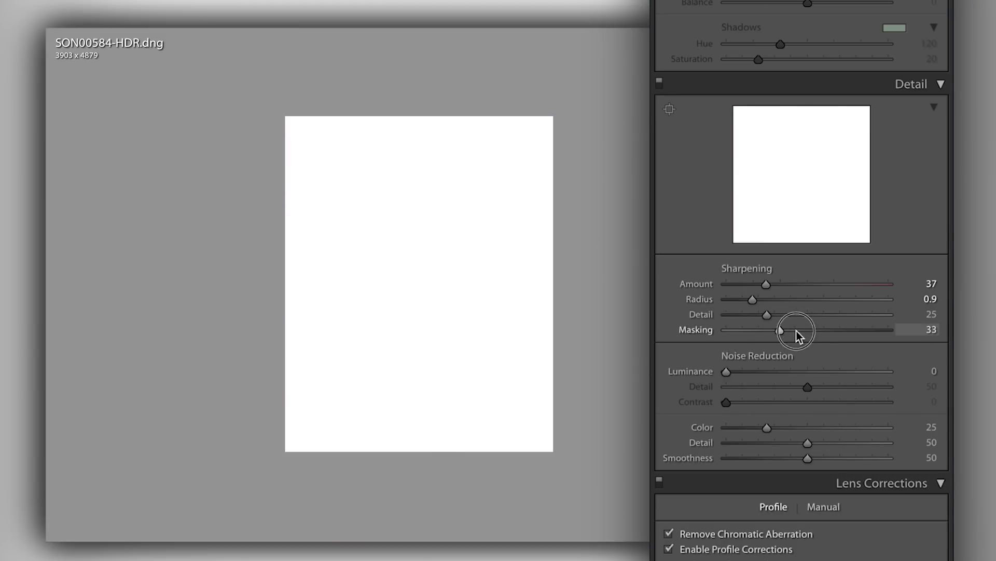
left_click_drag(781, 329, 841, 329)
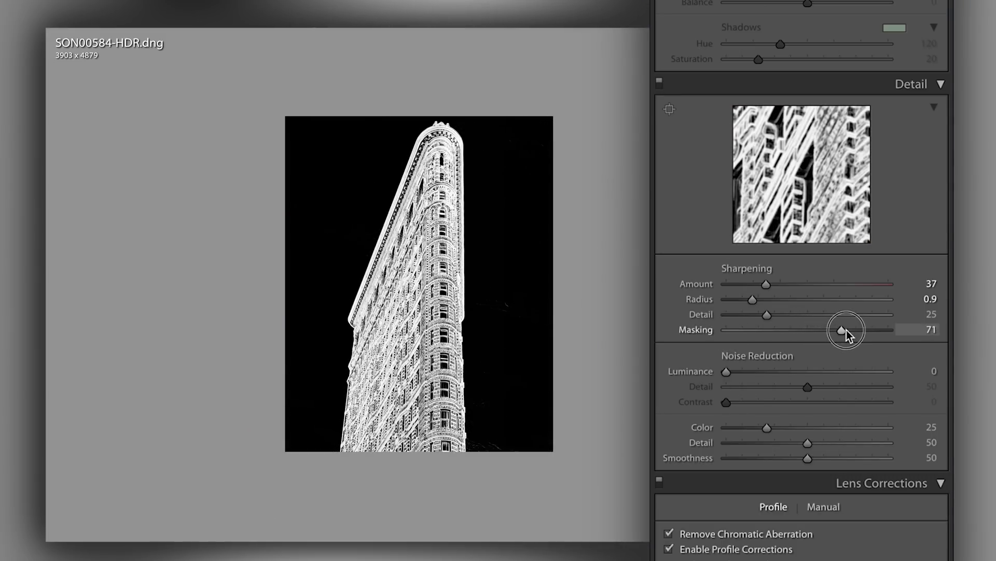
left_click_drag(844, 329, 861, 329)
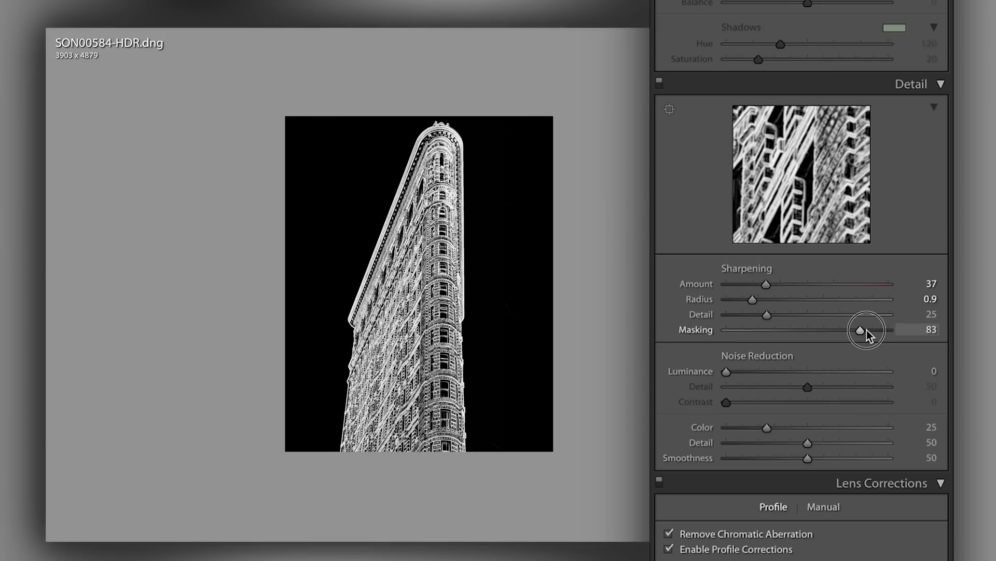
left_click_drag(861, 329, 889, 329)
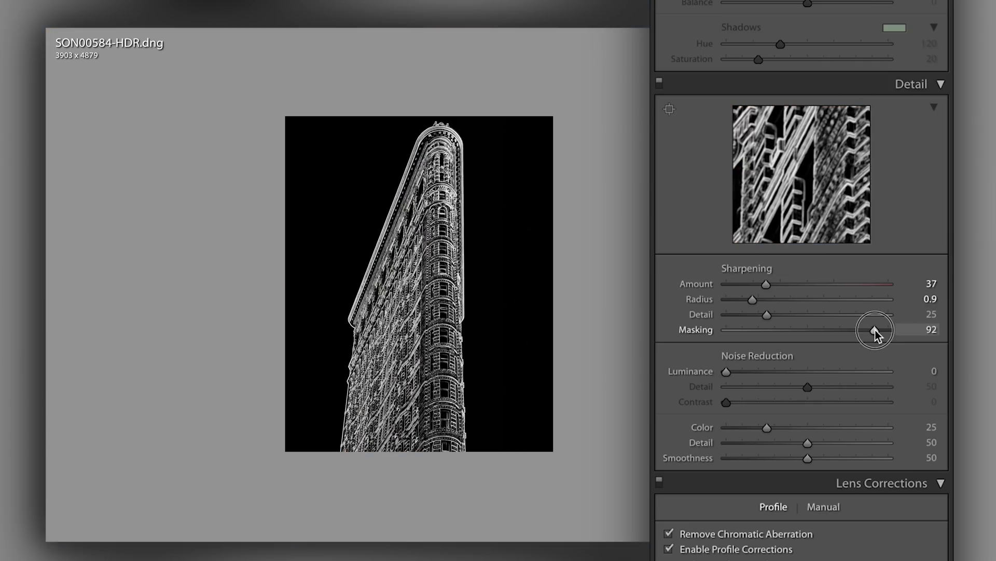
- Fine-tune sharpening masking back to around 87–88
left_click_drag(876, 331, 863, 330)
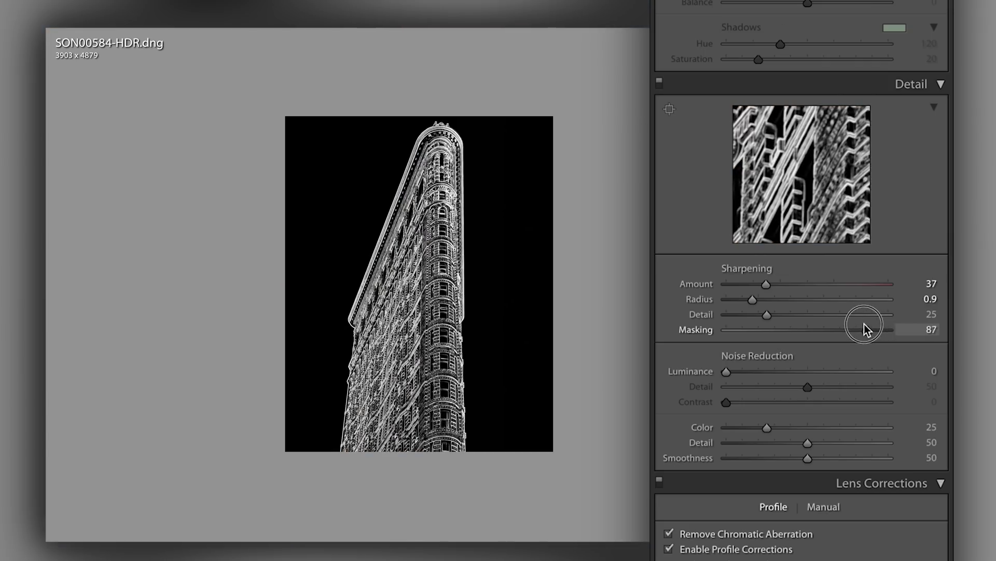
left_click_drag(863, 329, 872, 329)
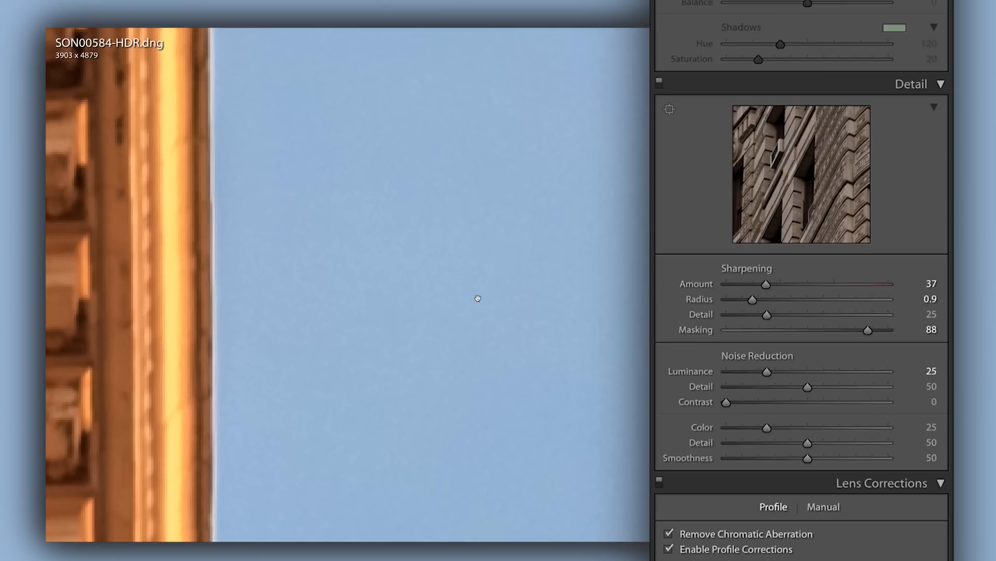
mouse_move(322, 101)
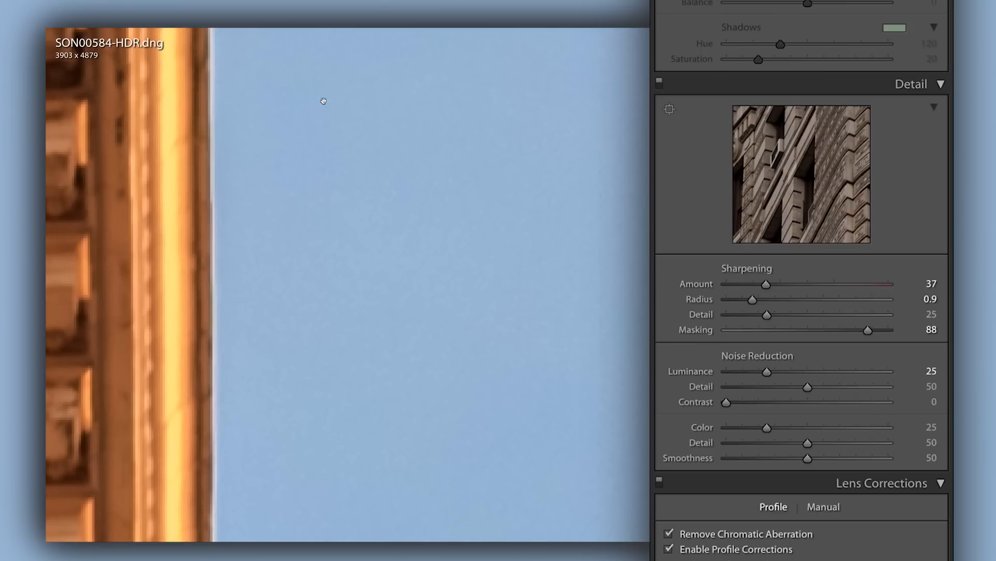